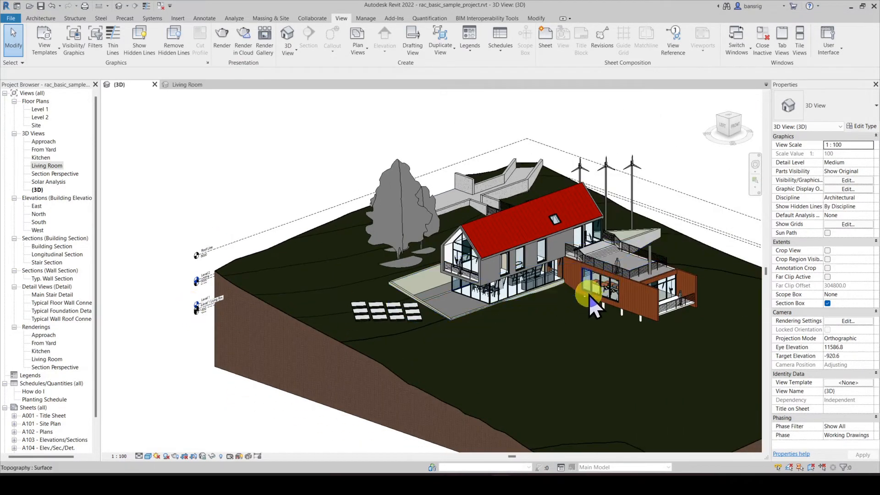
Advance the chair slide so the counts 6, 5 and 4 appear under each chair type.
left_click(592, 295)
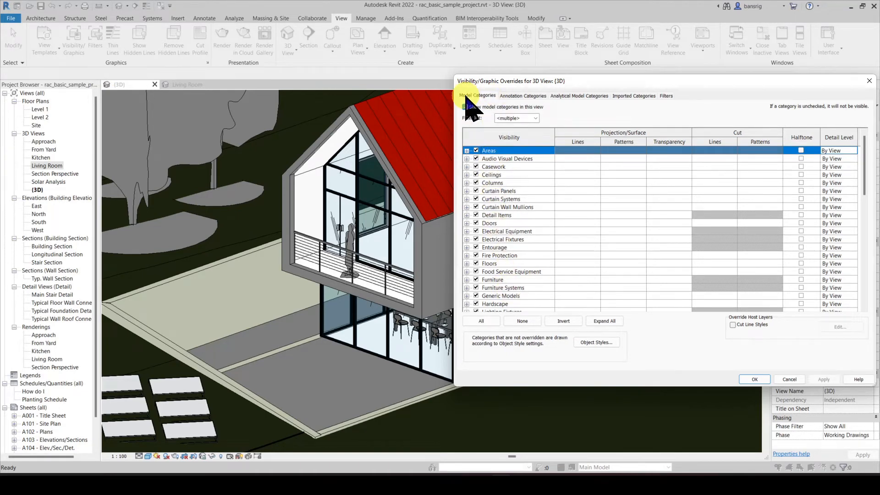
left_click(521, 95)
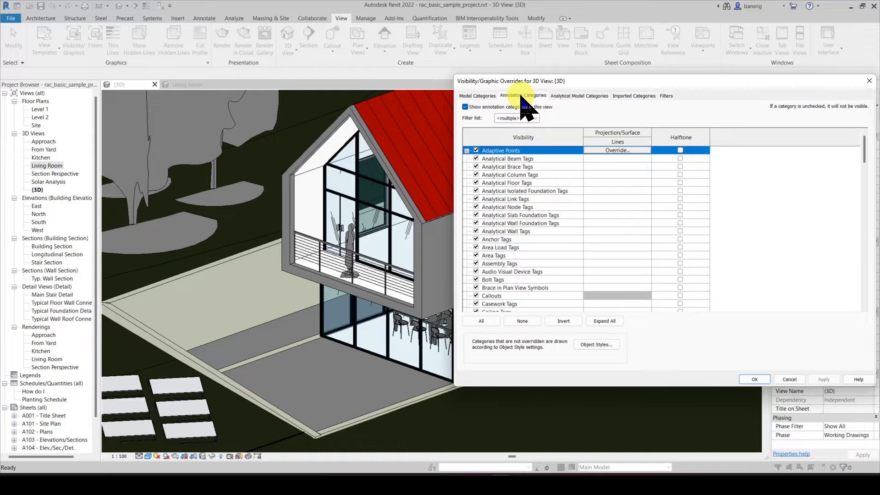
left_click(477, 96)
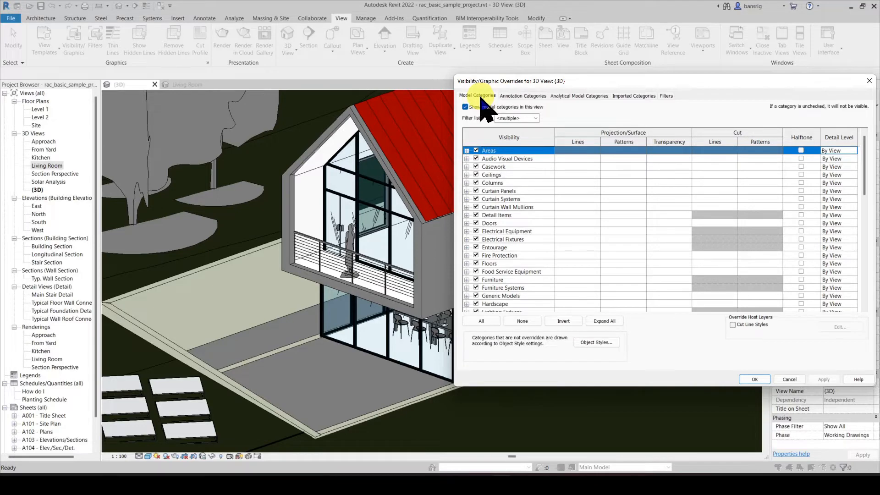
scroll("down", 3)
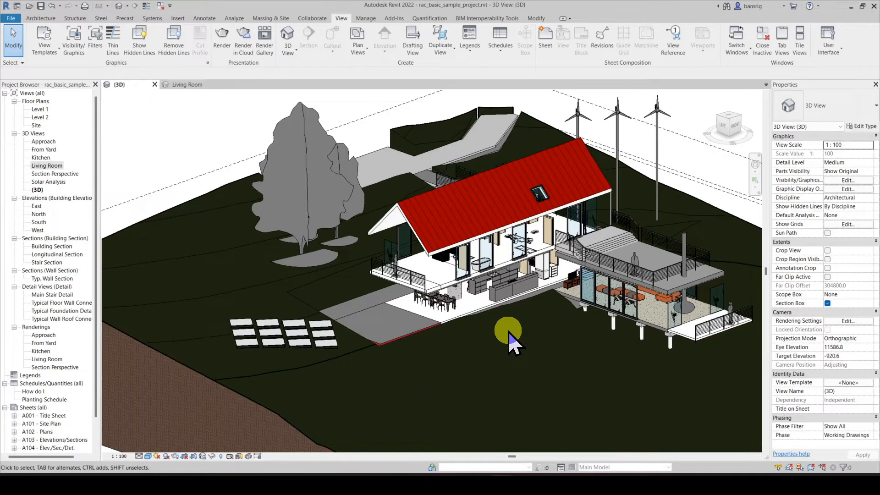
mouse_move(199, 152)
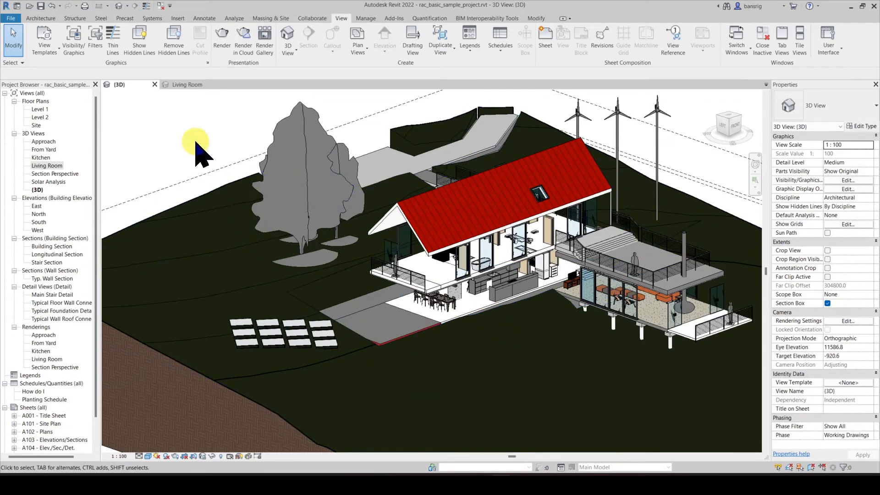
mouse_move(73, 40)
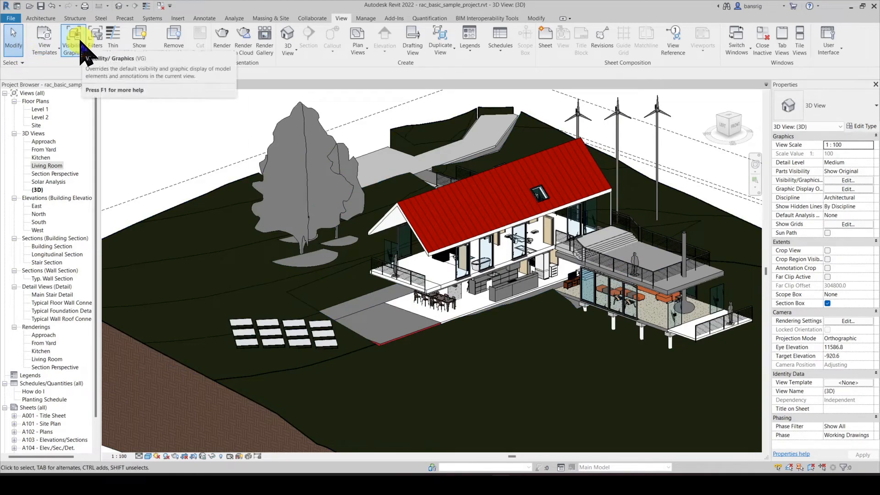
Review the 3D view's visibility/graphics overrides and accept them unchanged, returning to the house model.
left_click(70, 40)
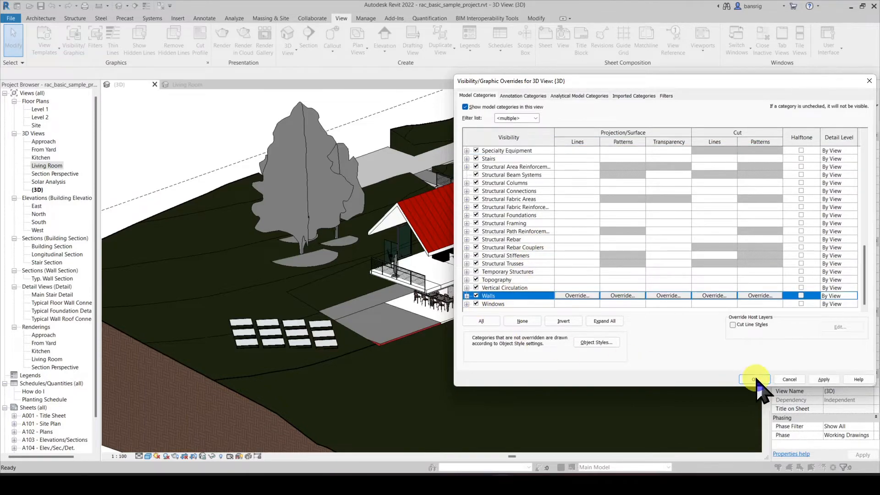
left_click(755, 379)
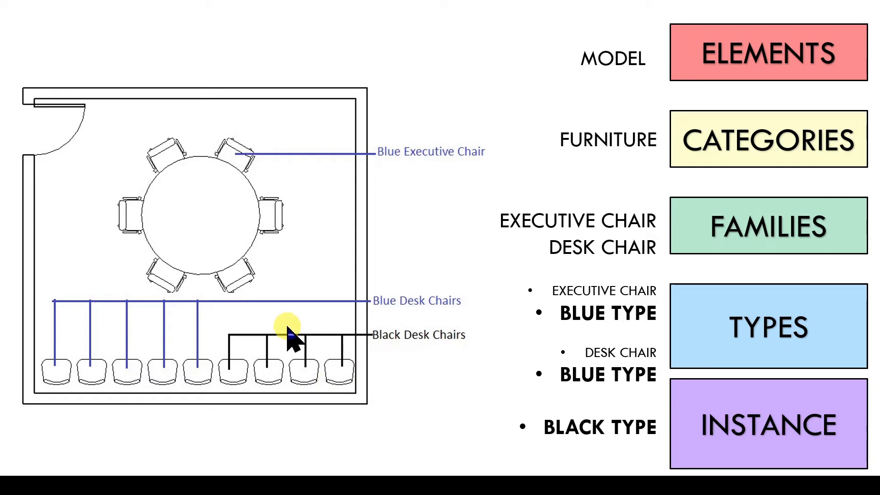
mouse_move(438, 368)
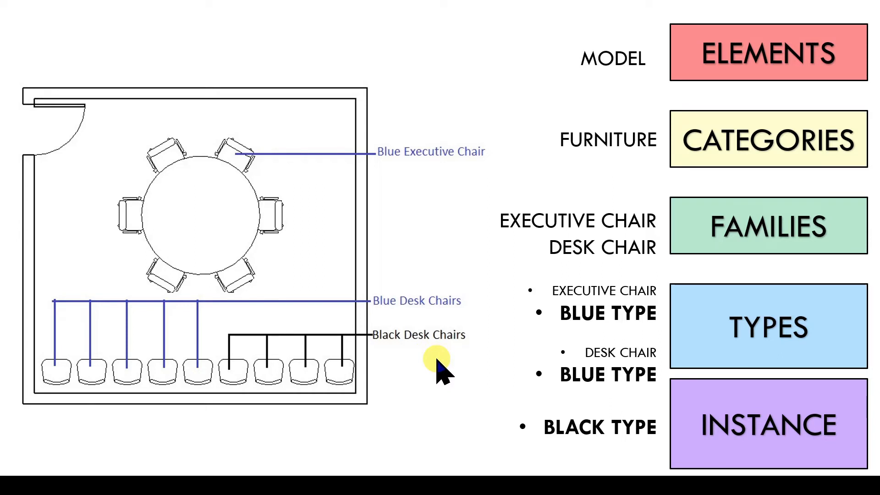
mouse_move(185, 163)
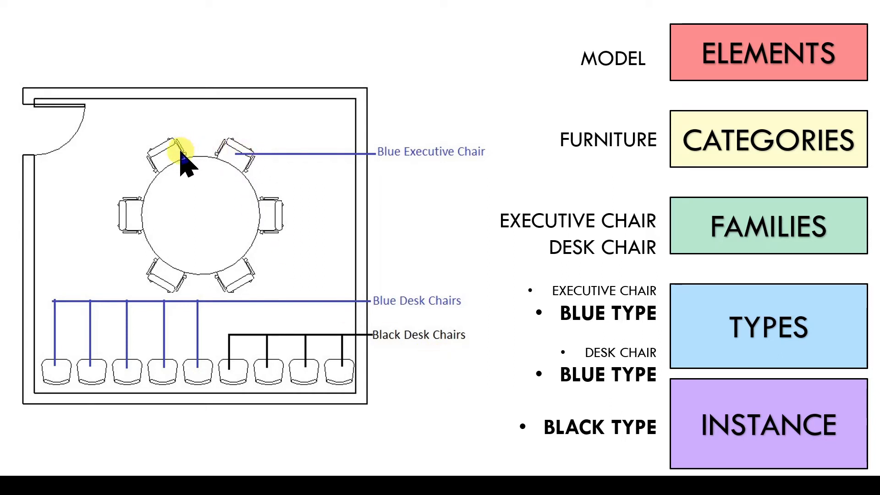
mouse_move(171, 284)
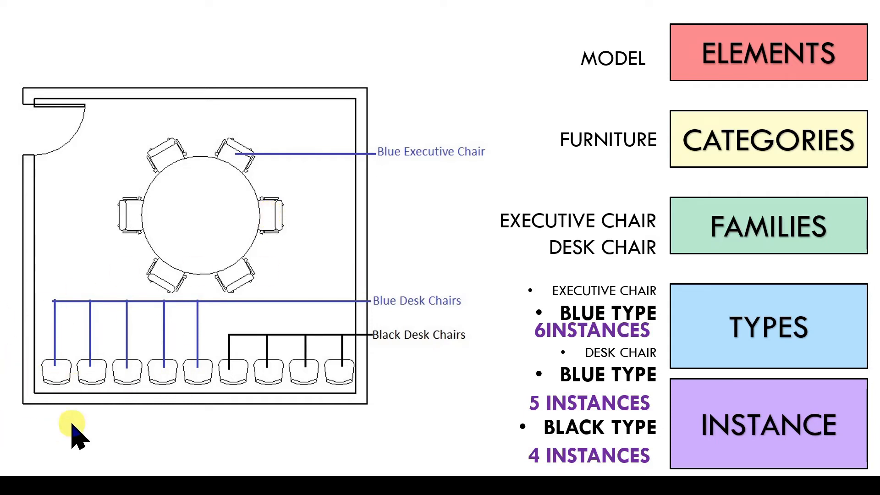
mouse_move(328, 381)
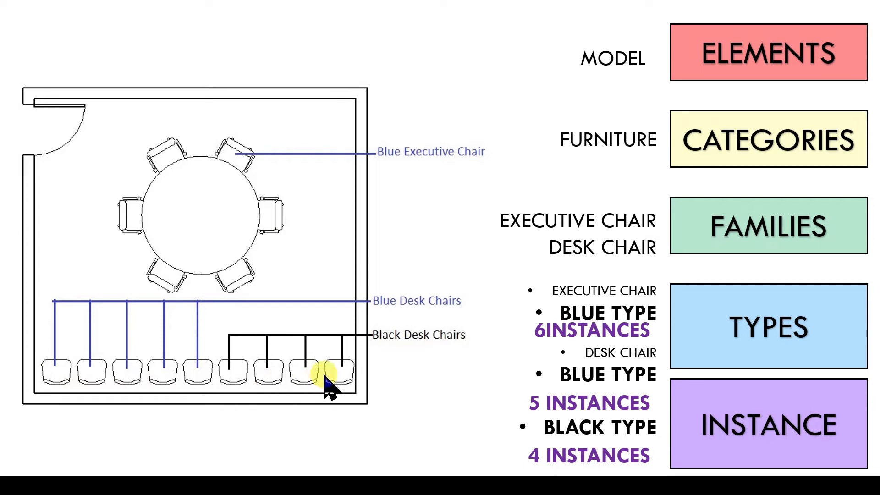
mouse_move(336, 376)
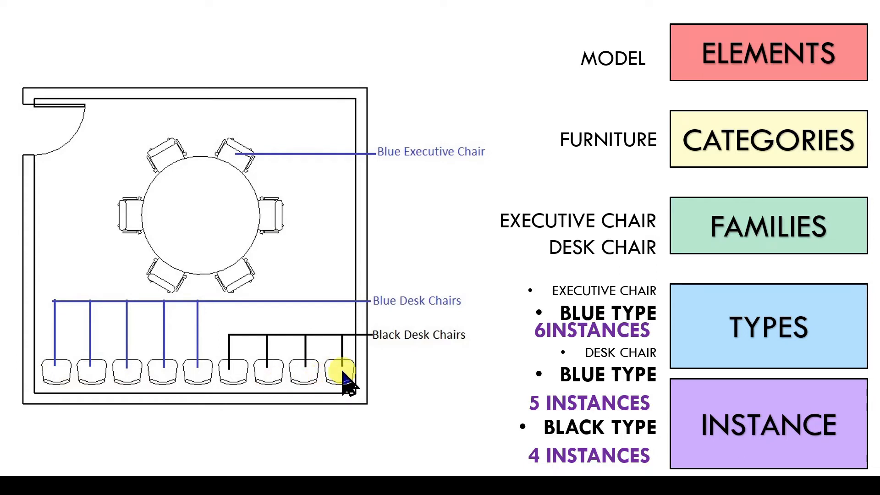
key("Right")
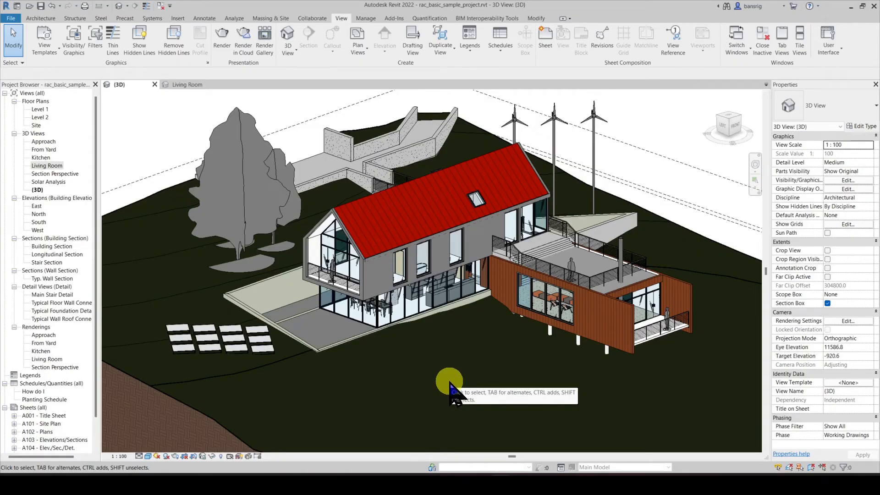
Select a Wall - Timber Clad wall on the boxy extension in the 3D view.
left_click(624, 314)
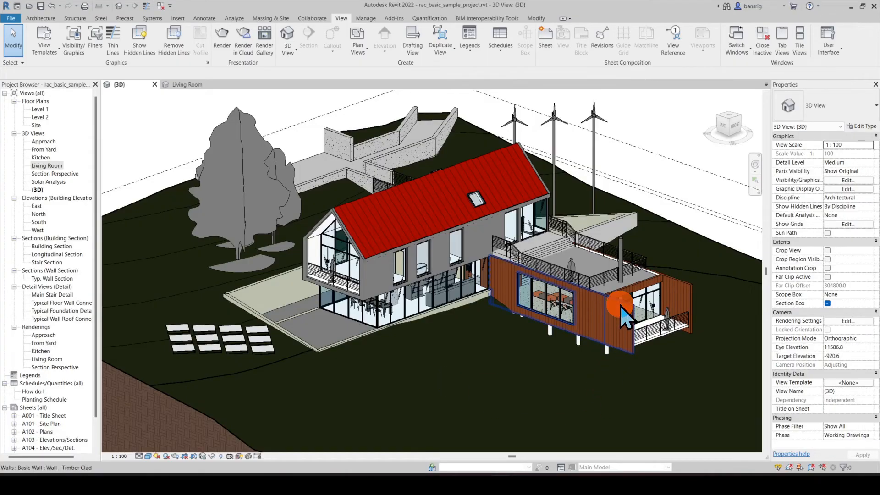
left_click(626, 303)
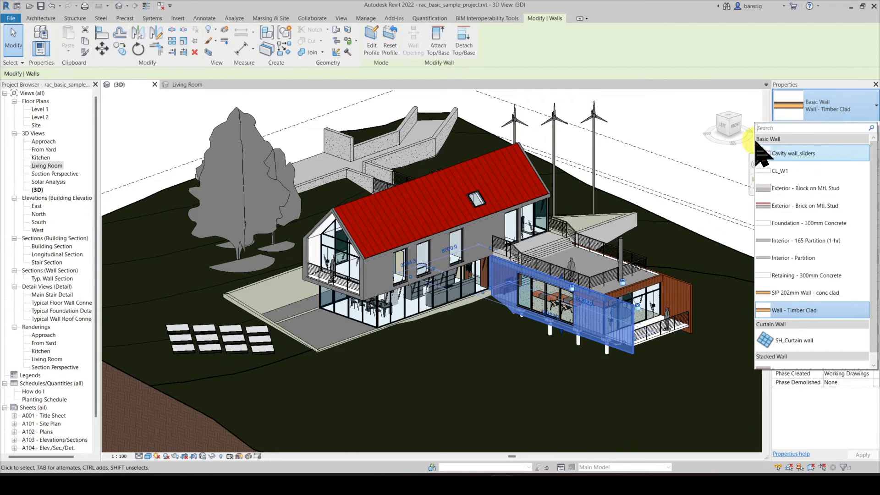
mouse_move(728, 272)
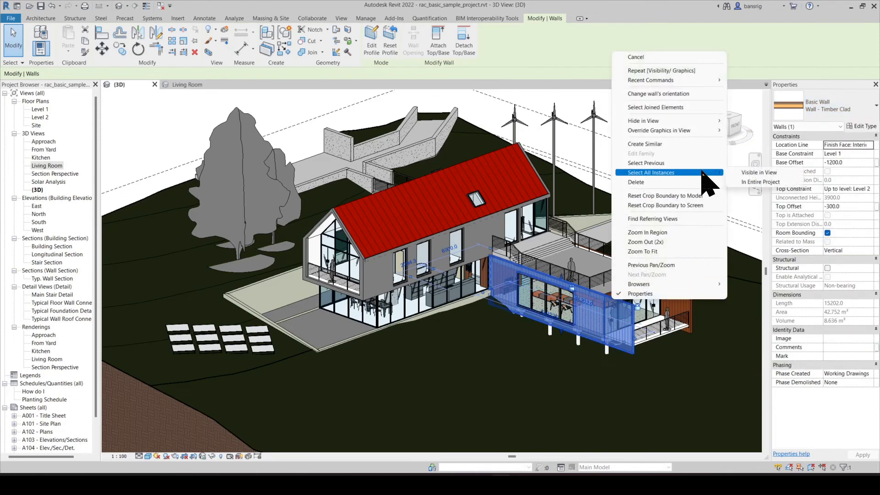
Select all eight Wall - Timber Clad instances in the entire project.
left_click(651, 172)
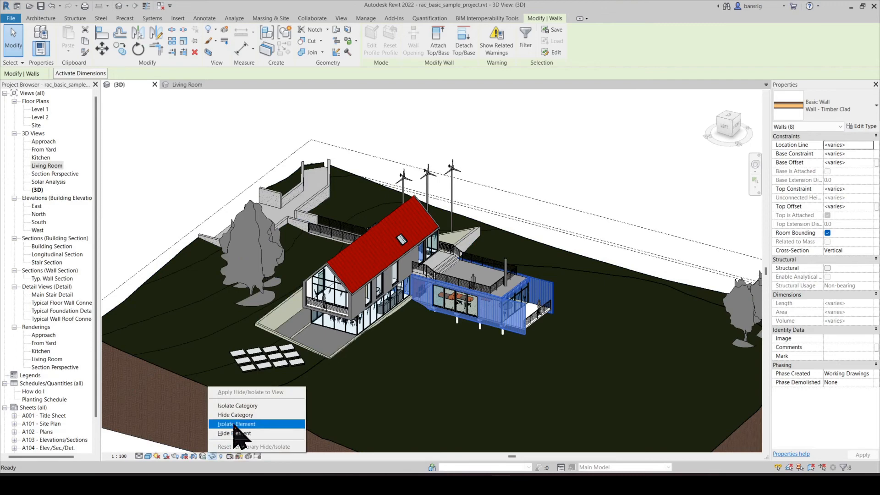
Isolate the eight timber-clad walls temporarily, then reset to show the whole house again.
left_click(236, 424)
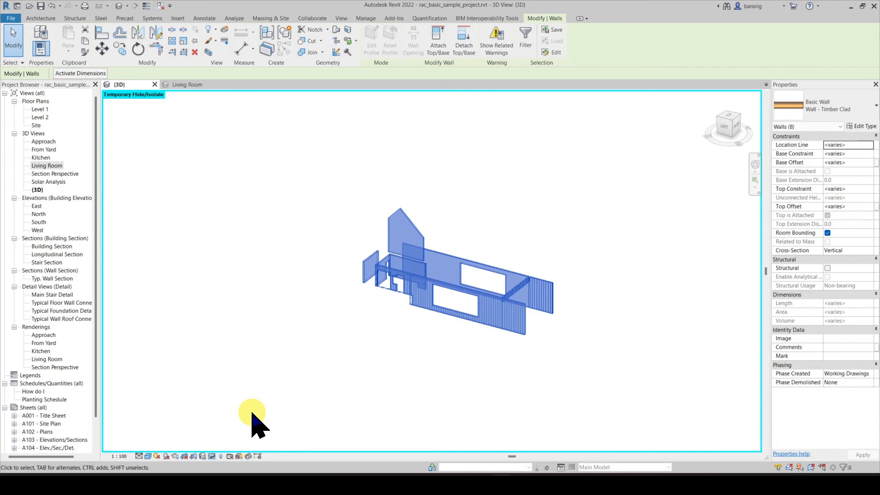
left_click(230, 455)
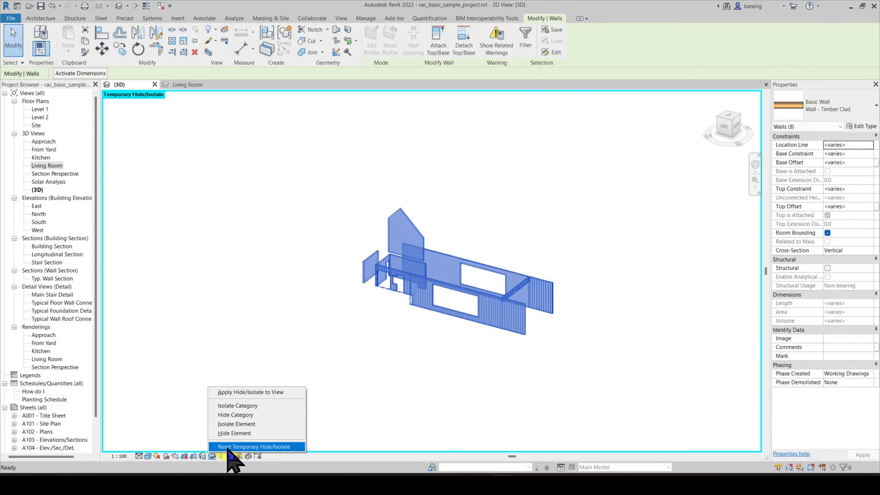
left_click(254, 447)
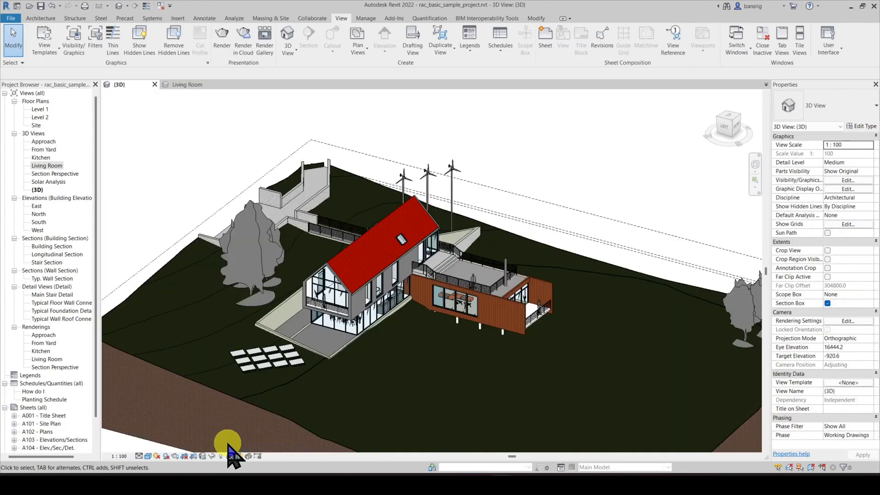
mouse_move(442, 312)
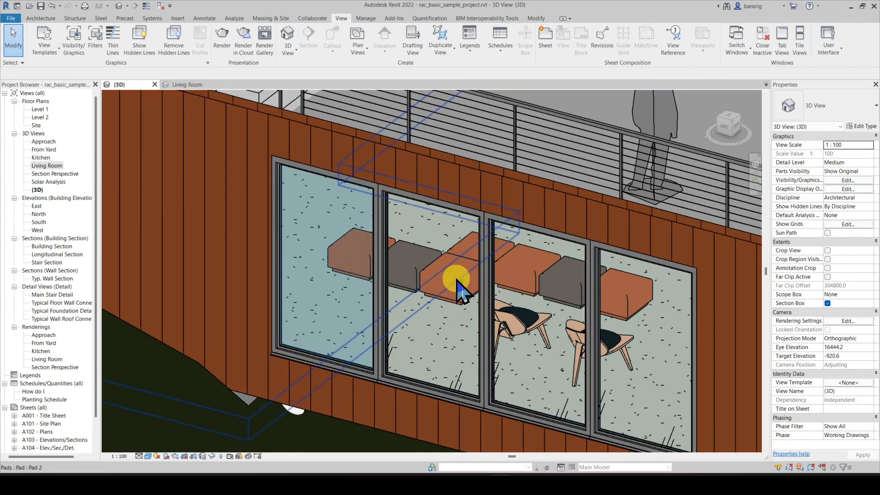
Select a living-room ottoman and confirm its type is Sofa - Ottoman W600XD600.
left_click(455, 278)
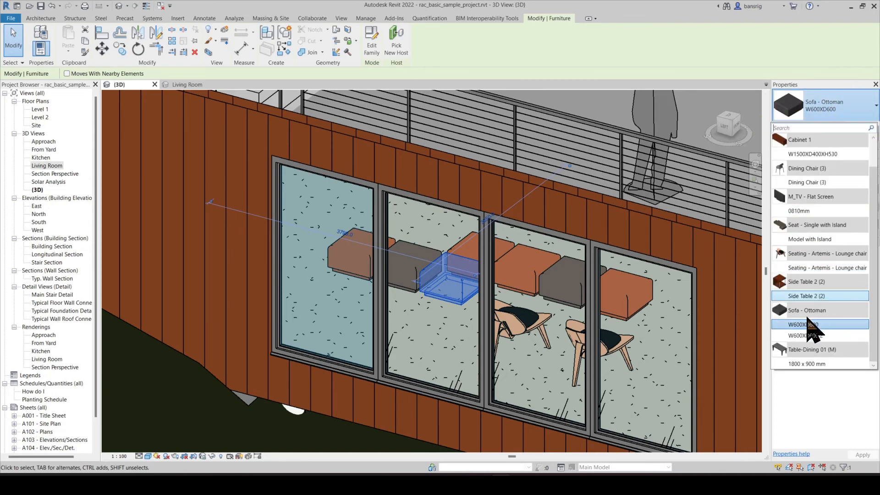
mouse_move(820, 330)
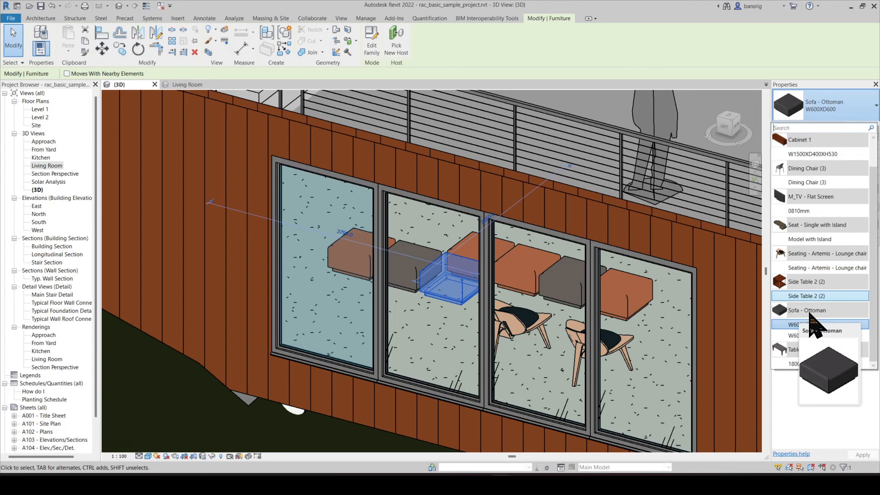
left_click(804, 324)
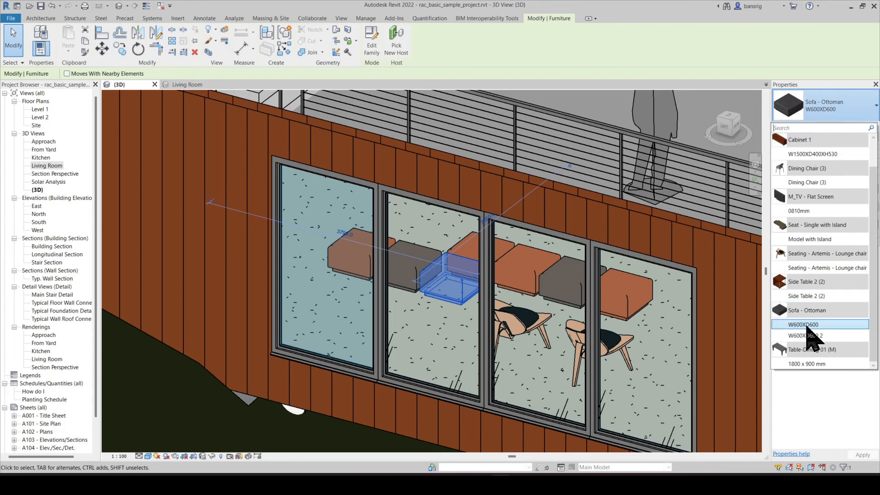
mouse_move(804, 349)
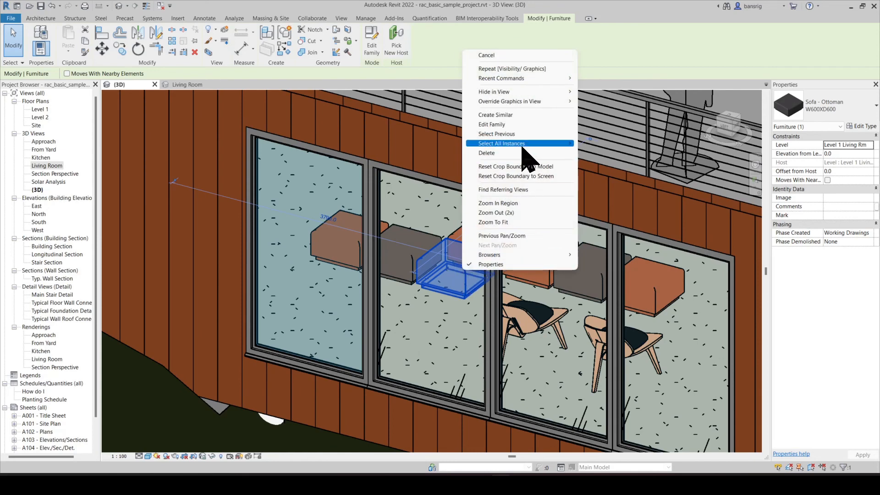
mouse_move(516, 143)
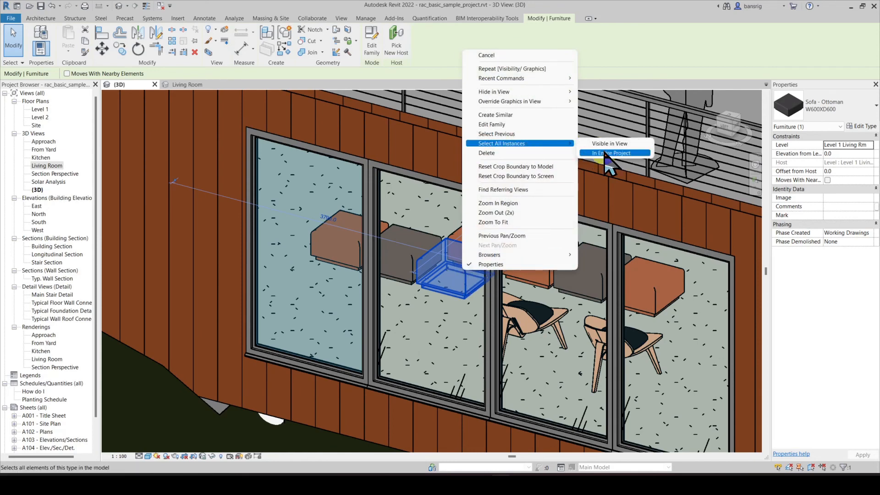
Select all five Sofa - Ottoman W600XD600 instances in the entire project.
left_click(611, 153)
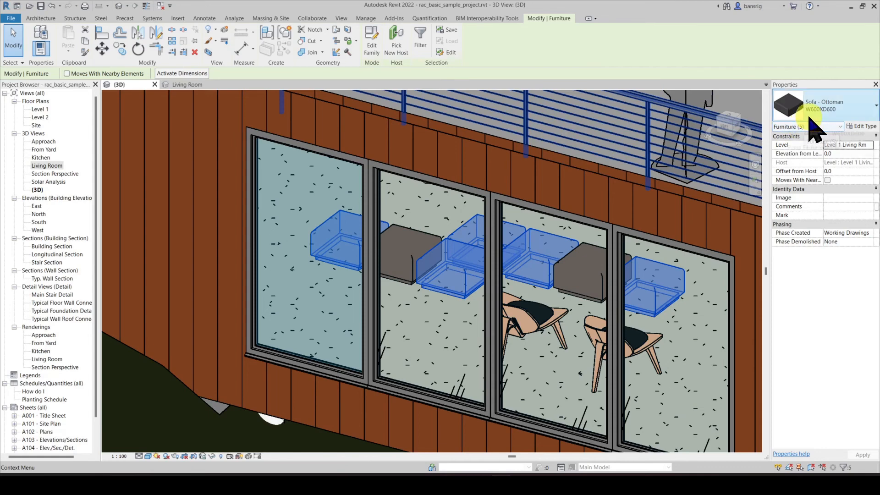
mouse_move(839, 118)
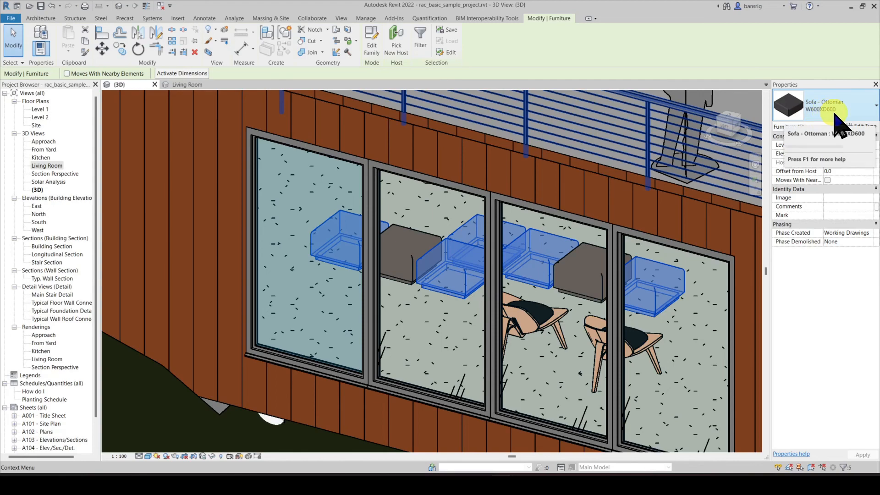